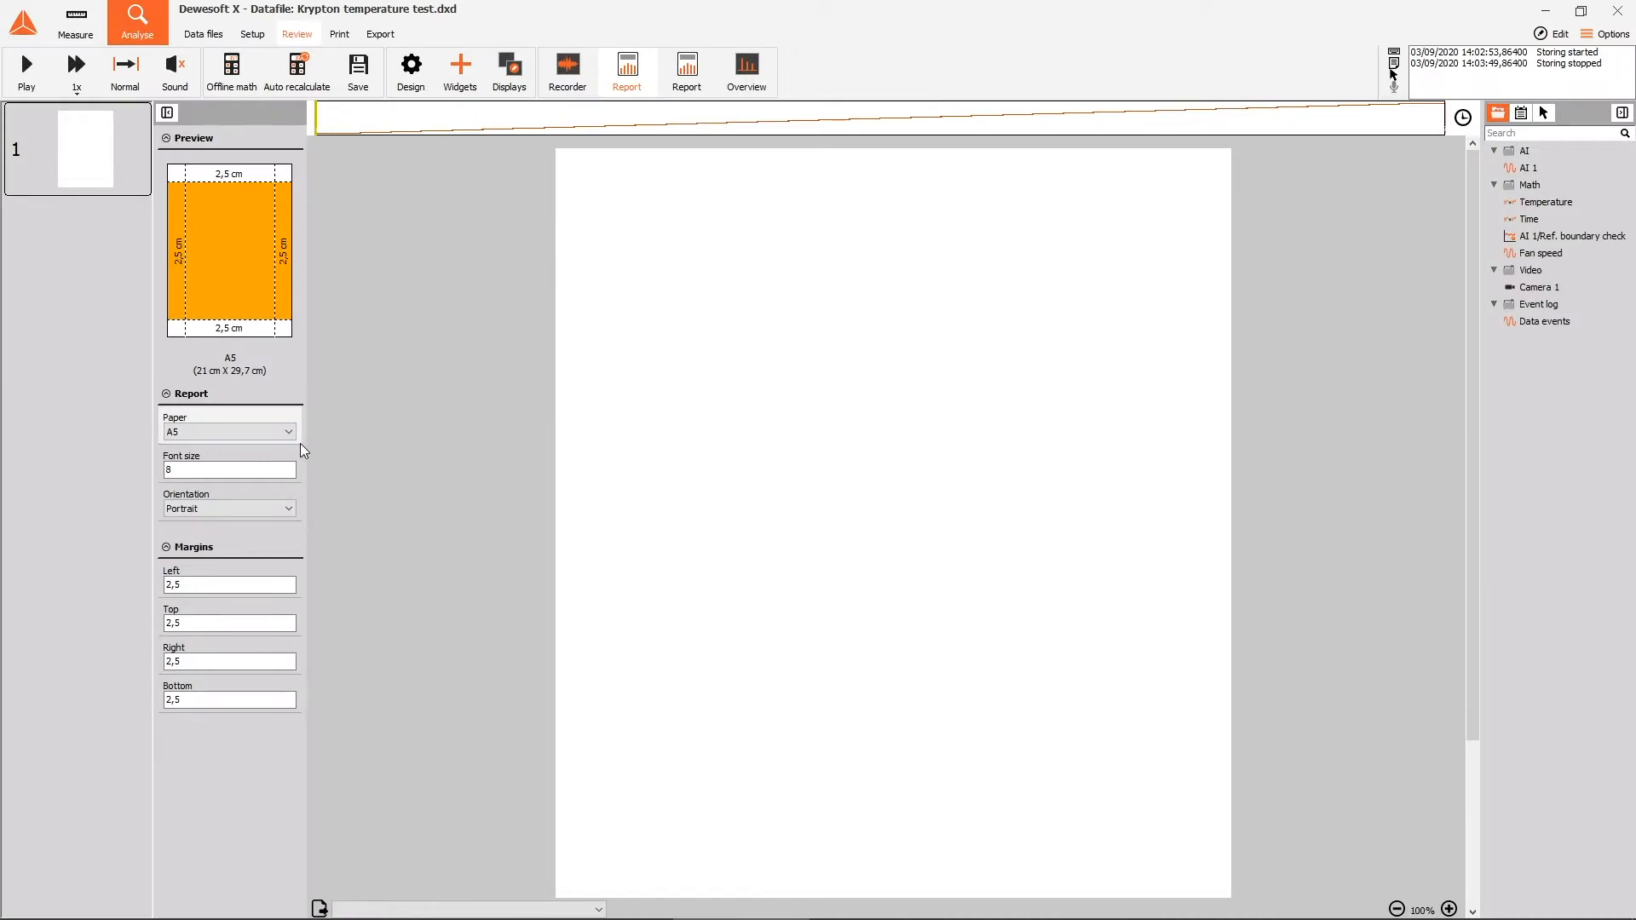
Set the report paper to A6 in landscape orientation
{"action": "left_click", "coordinate": [286, 431]}
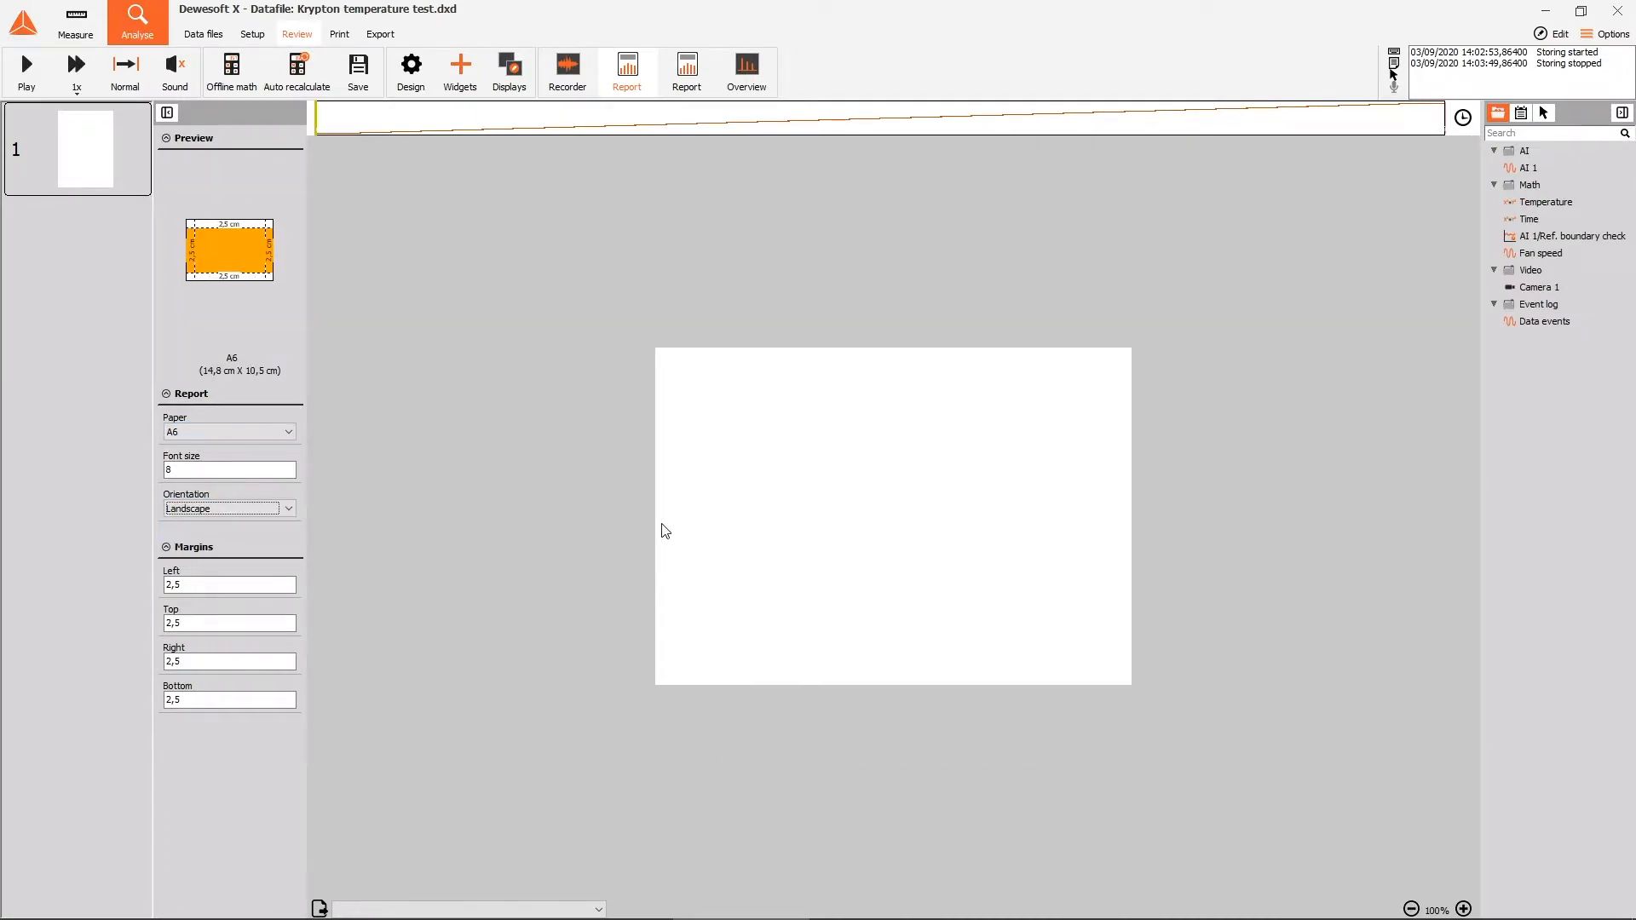
{"action": "left_click", "coordinate": [409, 65]}
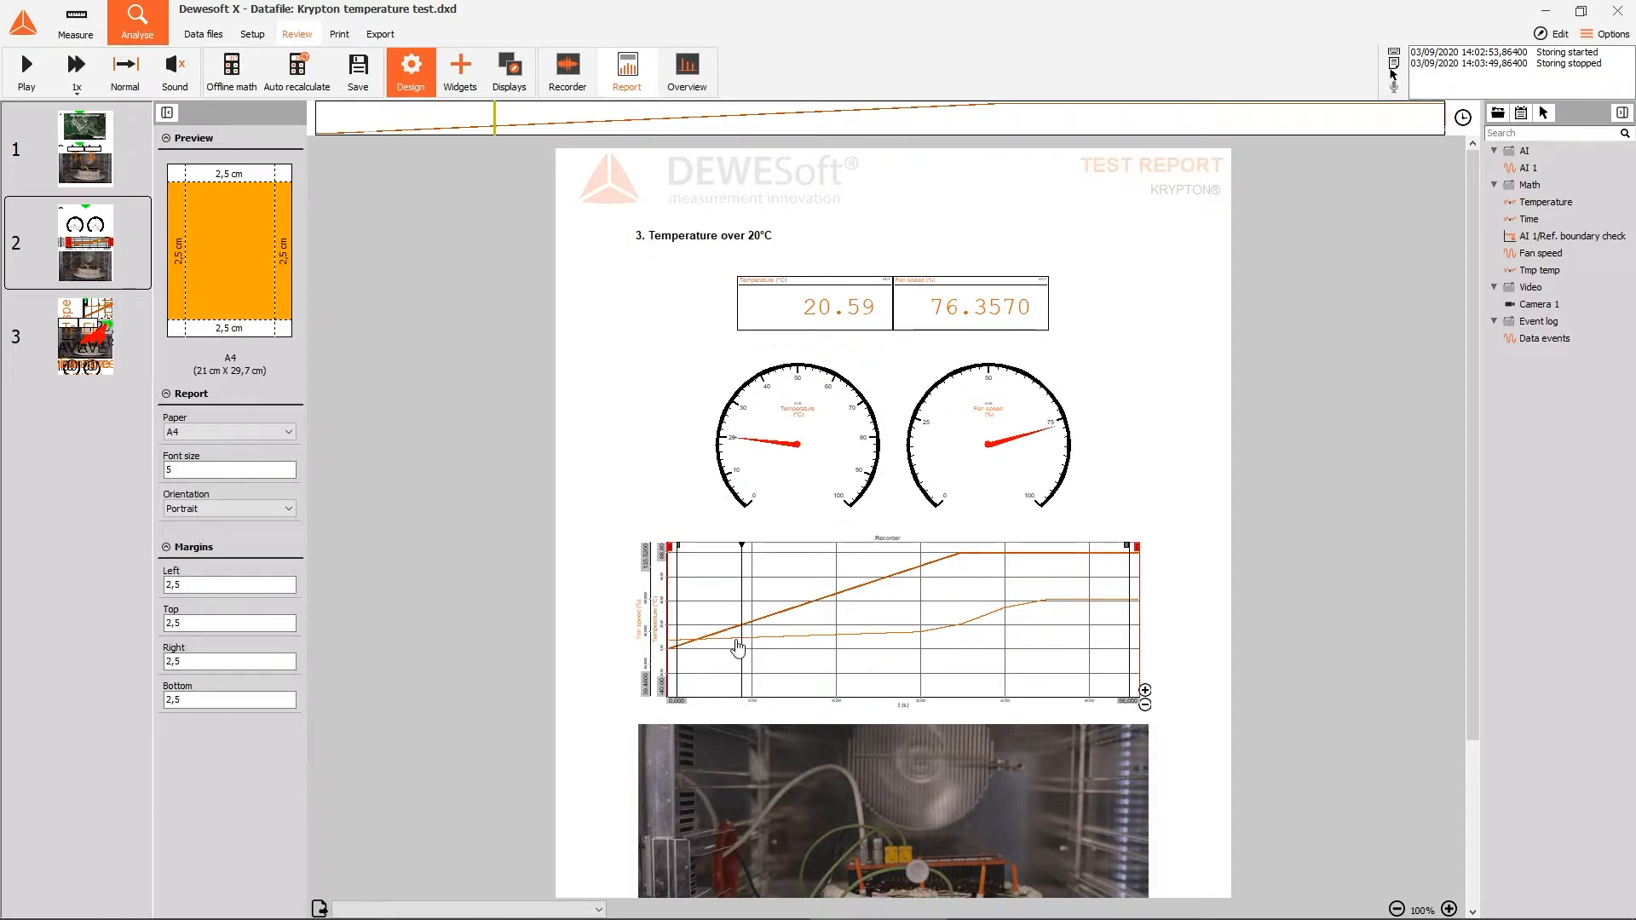
{"action": "mouse_move", "coordinate": [202, 259]}
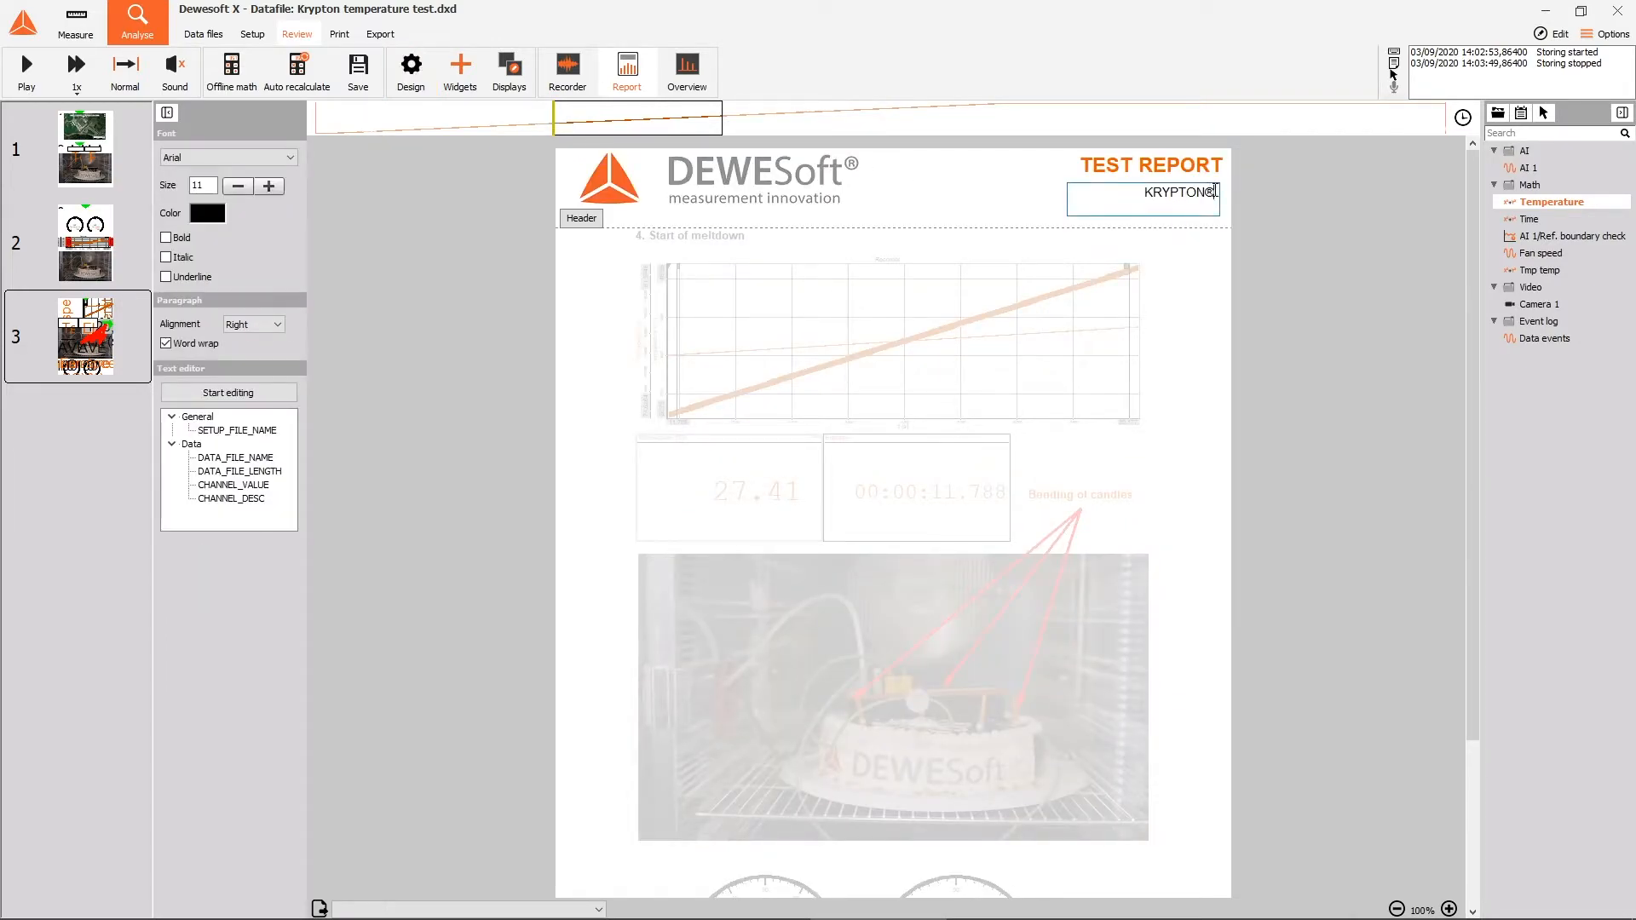
Make the header read 'KRYPTON® & cake' and set the report font size to 9
{"action": "type", "text": "& cake"}
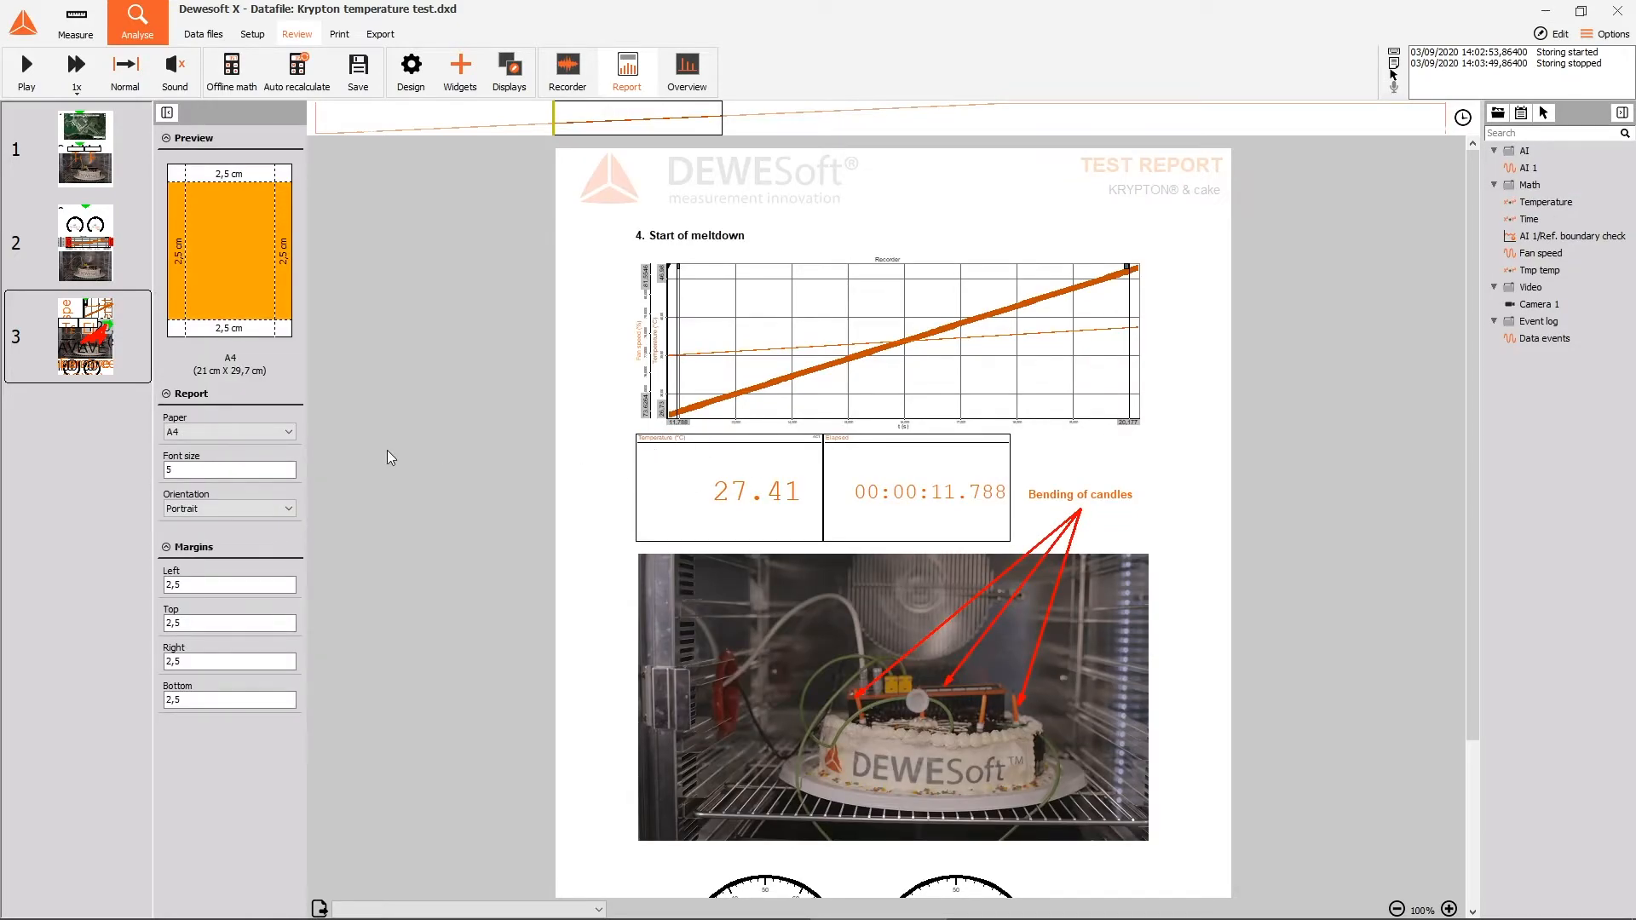
{"action": "left_click", "coordinate": [229, 468]}
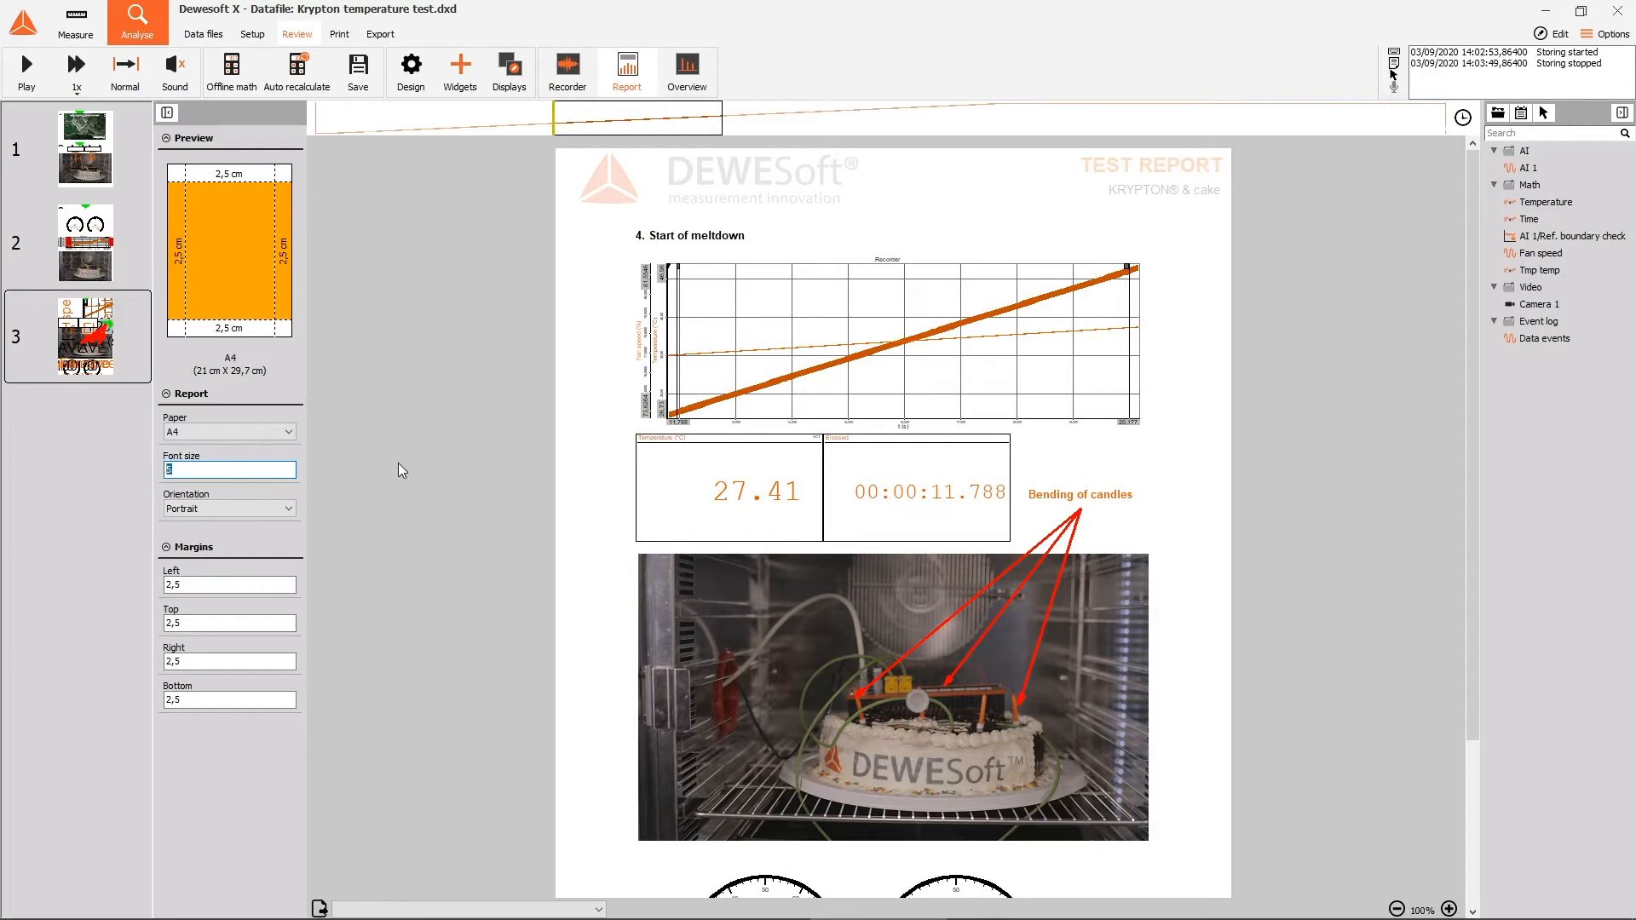
{"action": "type", "text": "9"}
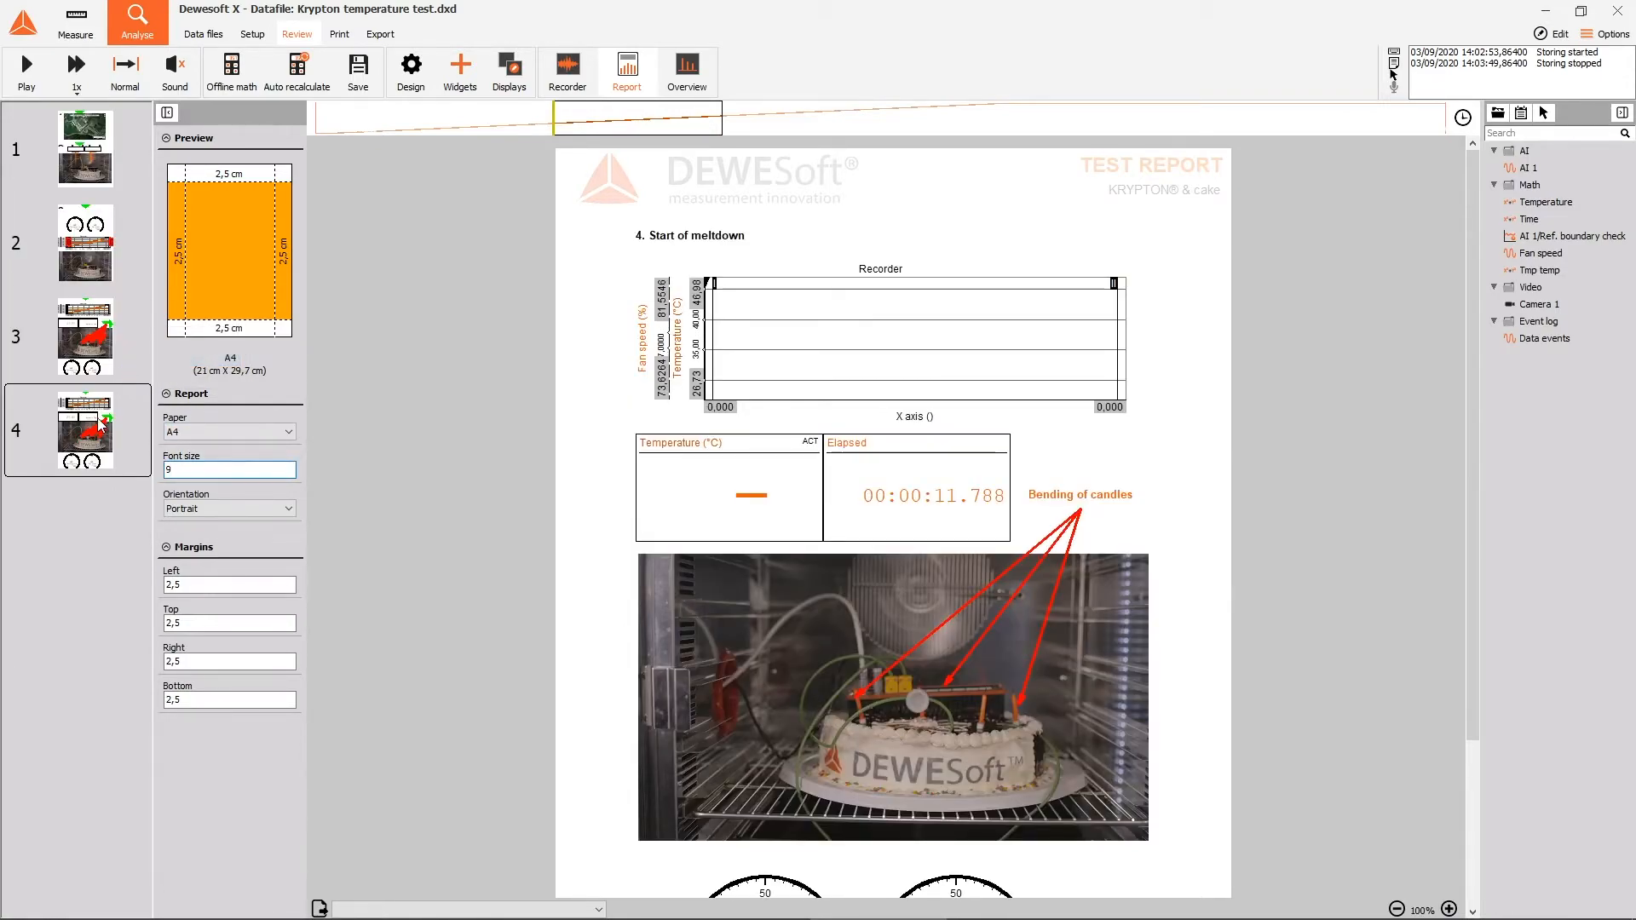
Duplicate page 3 into a fourth page and return to page 3
{"action": "left_click", "coordinate": [86, 336]}
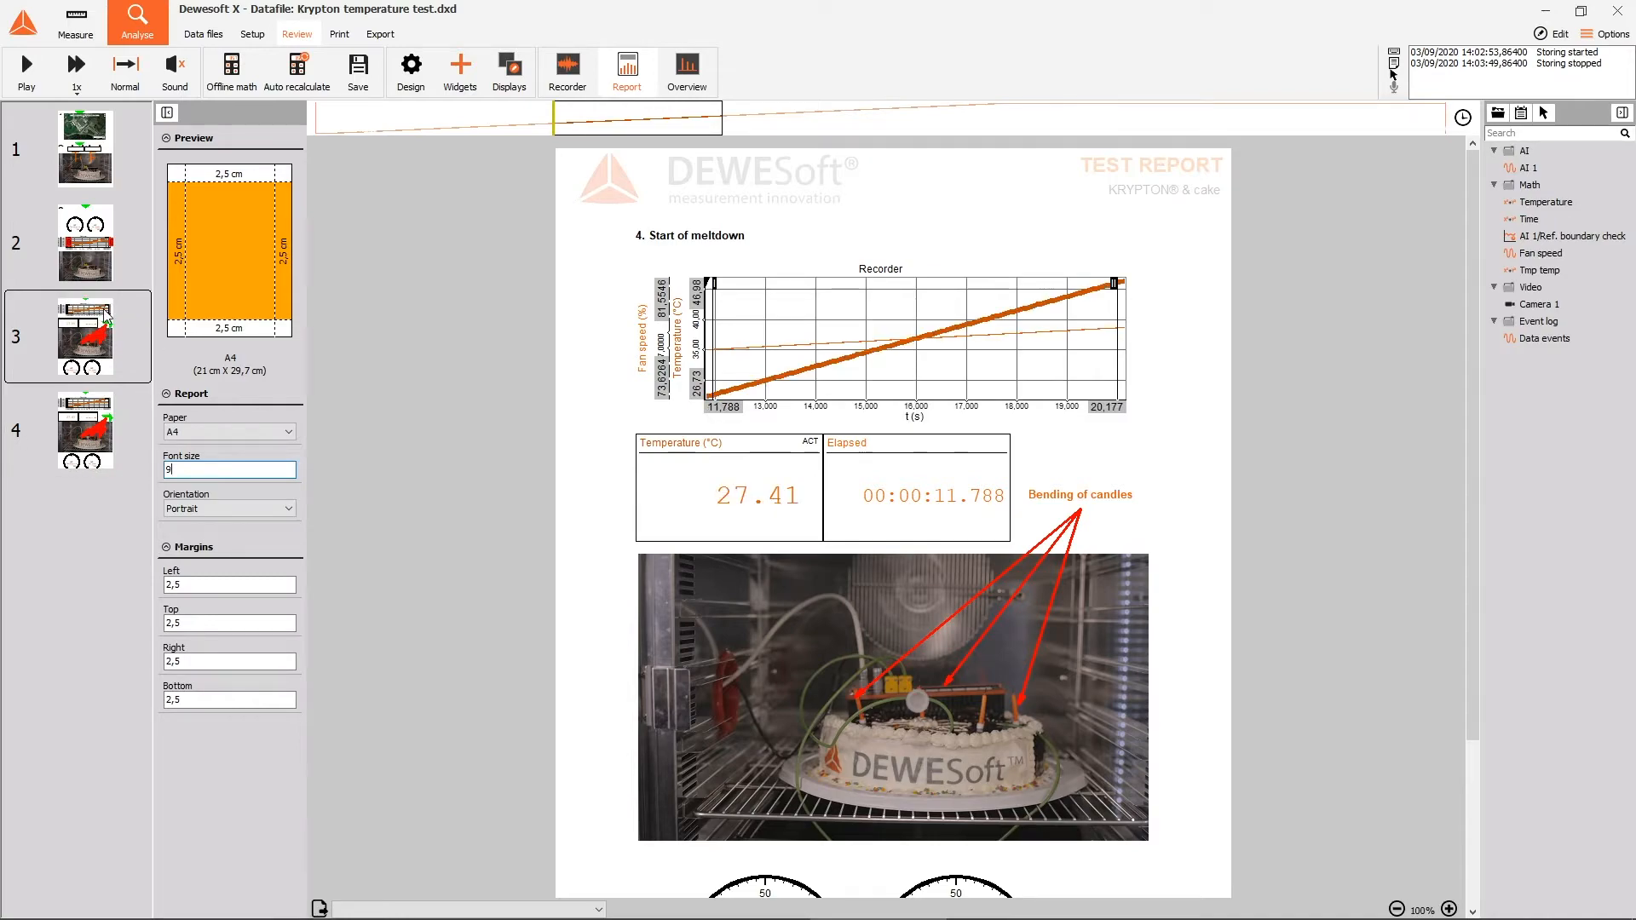
{"action": "left_click", "coordinate": [1027, 903]}
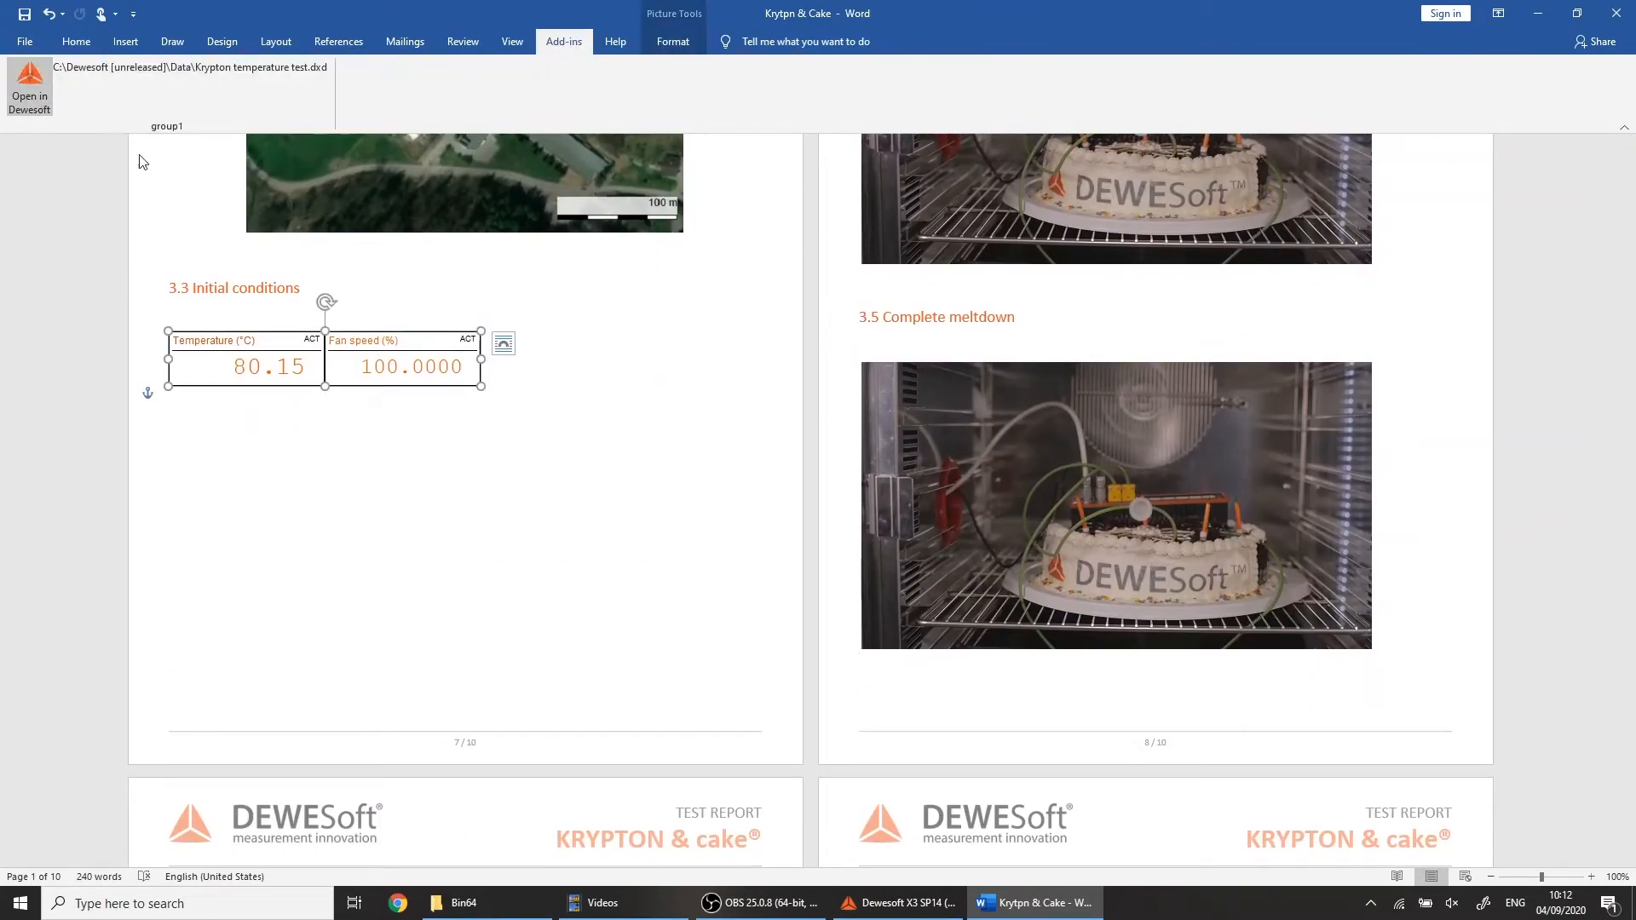
Paste the copied Dewesoft temperature gauge below the Initial conditions value displays in section 3.3
{"action": "left_click", "coordinate": [900, 903]}
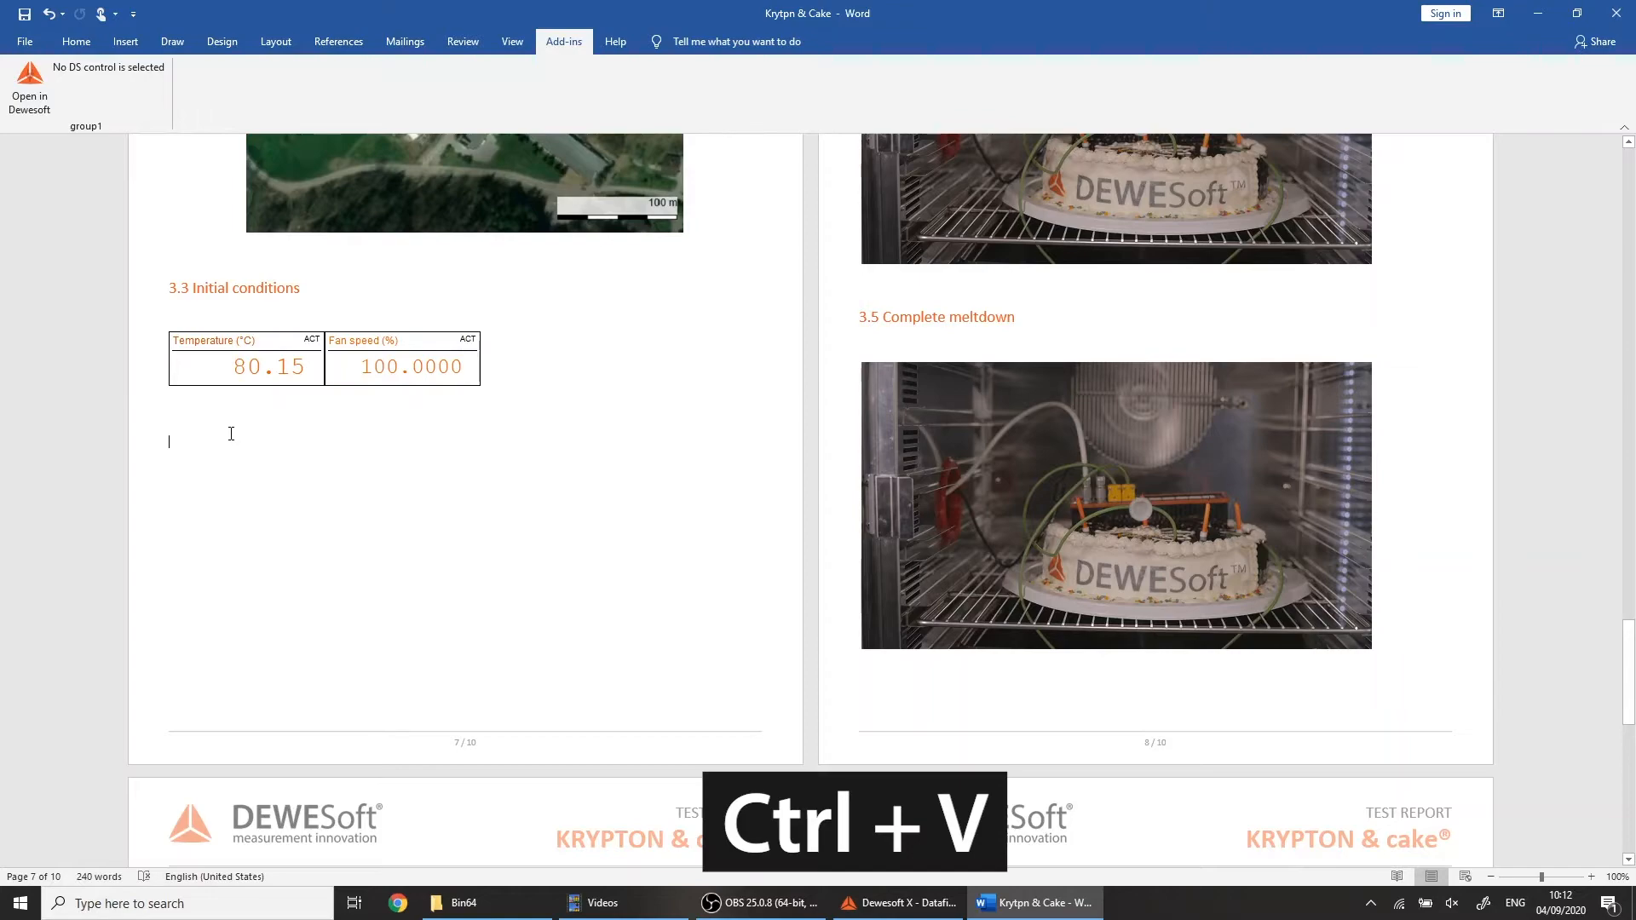
{"action": "key", "text": "ctrl+v"}
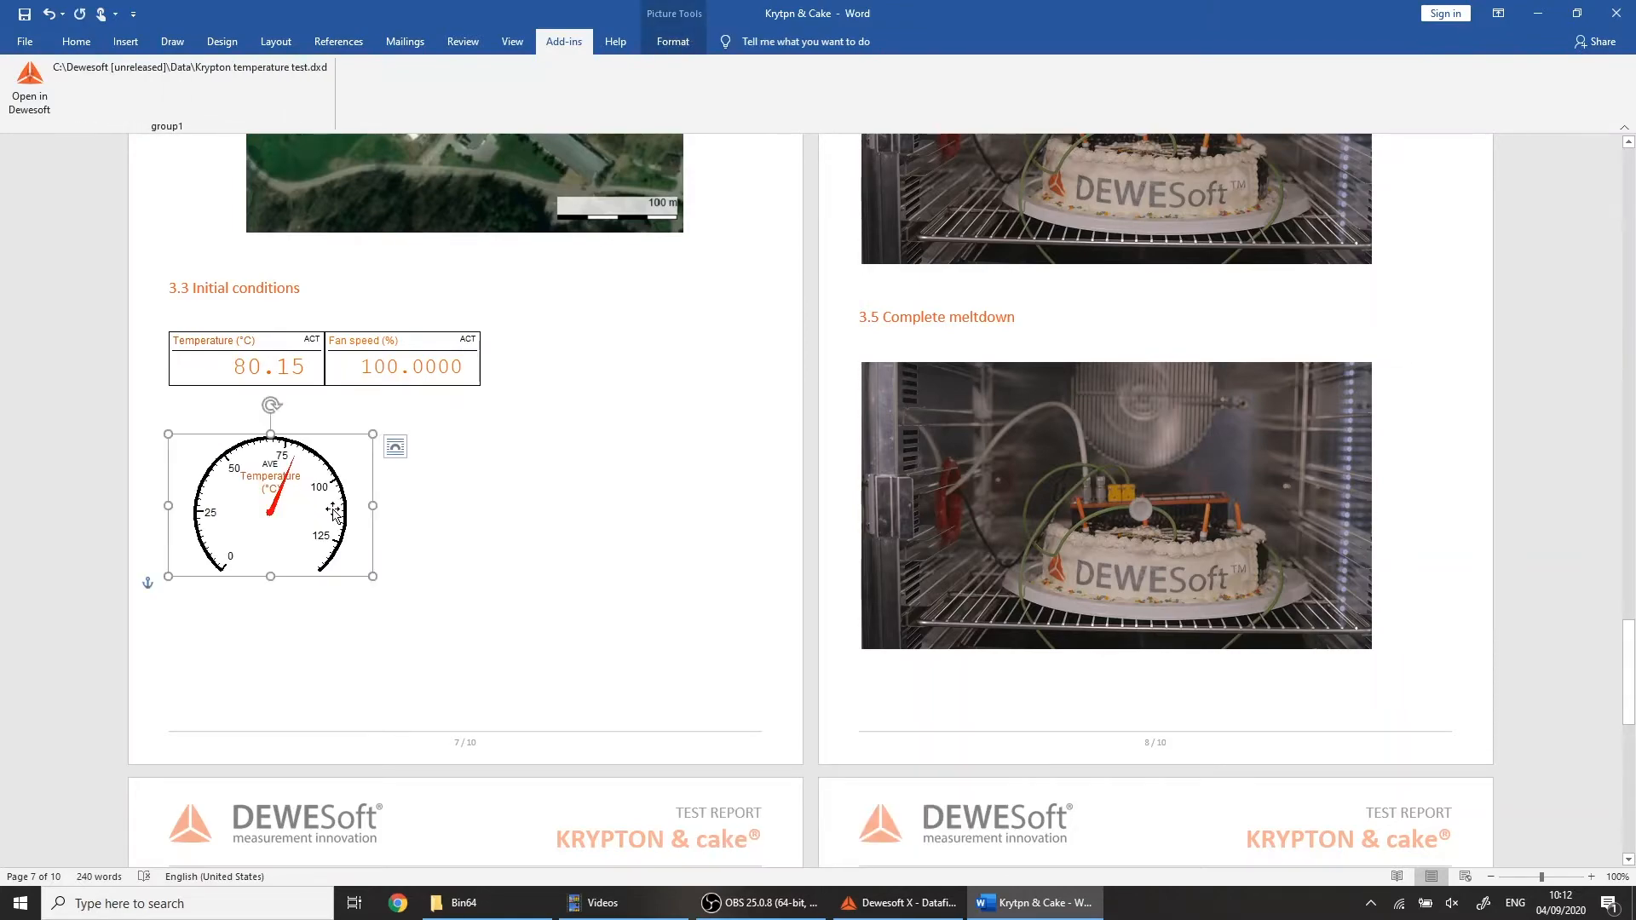
{"action": "left_click", "coordinate": [1115, 505]}
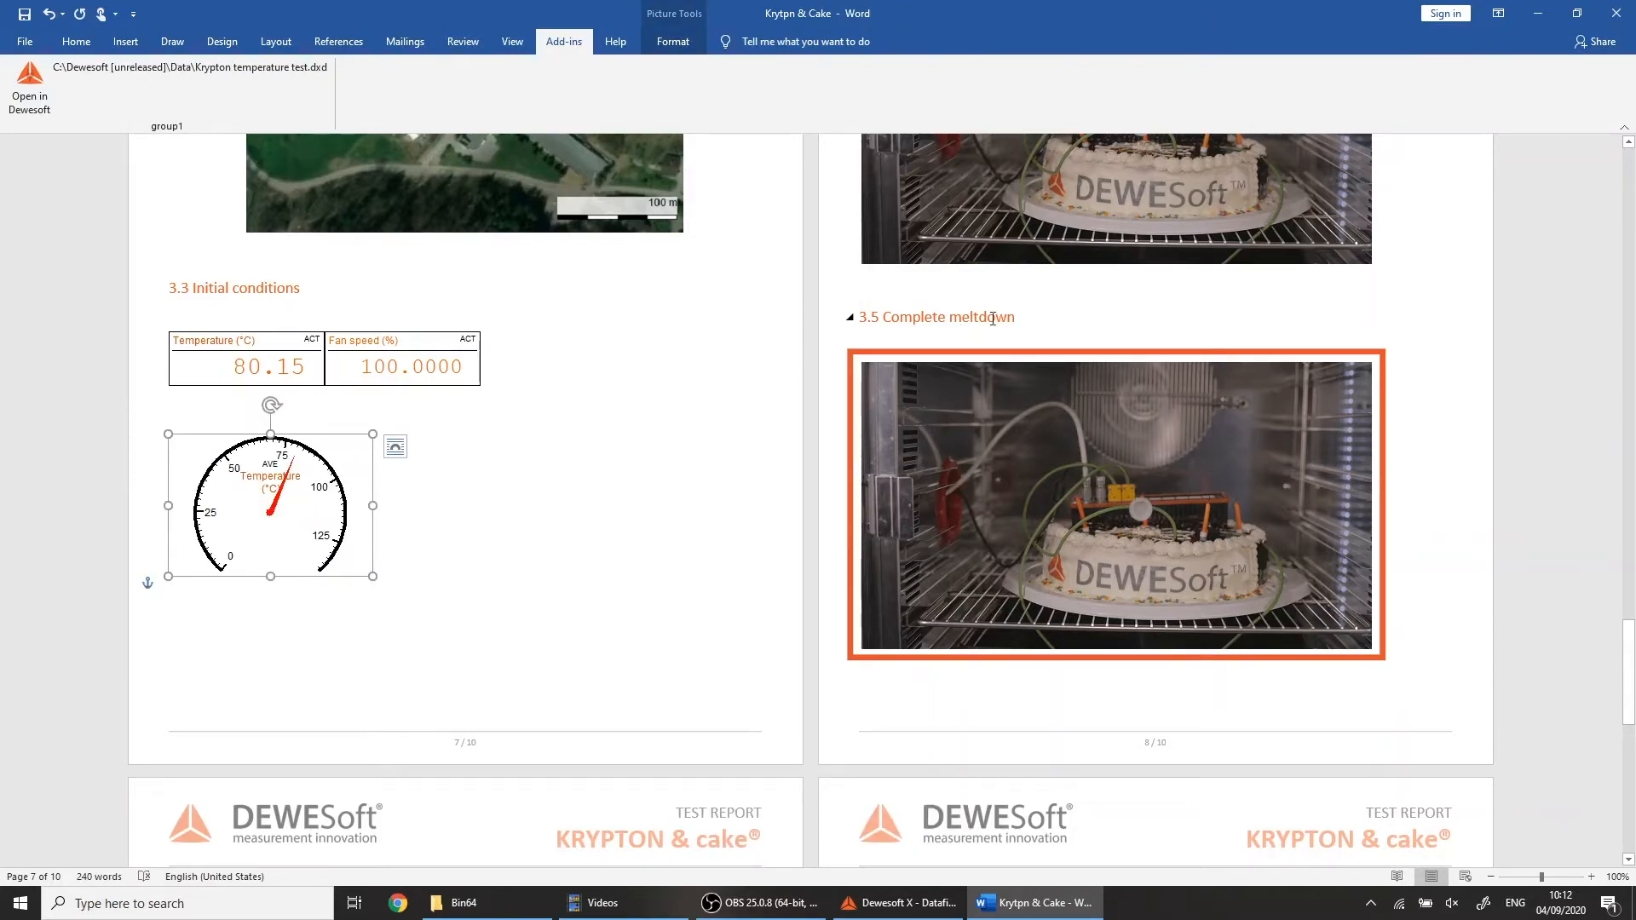
{"action": "left_click", "coordinate": [898, 904]}
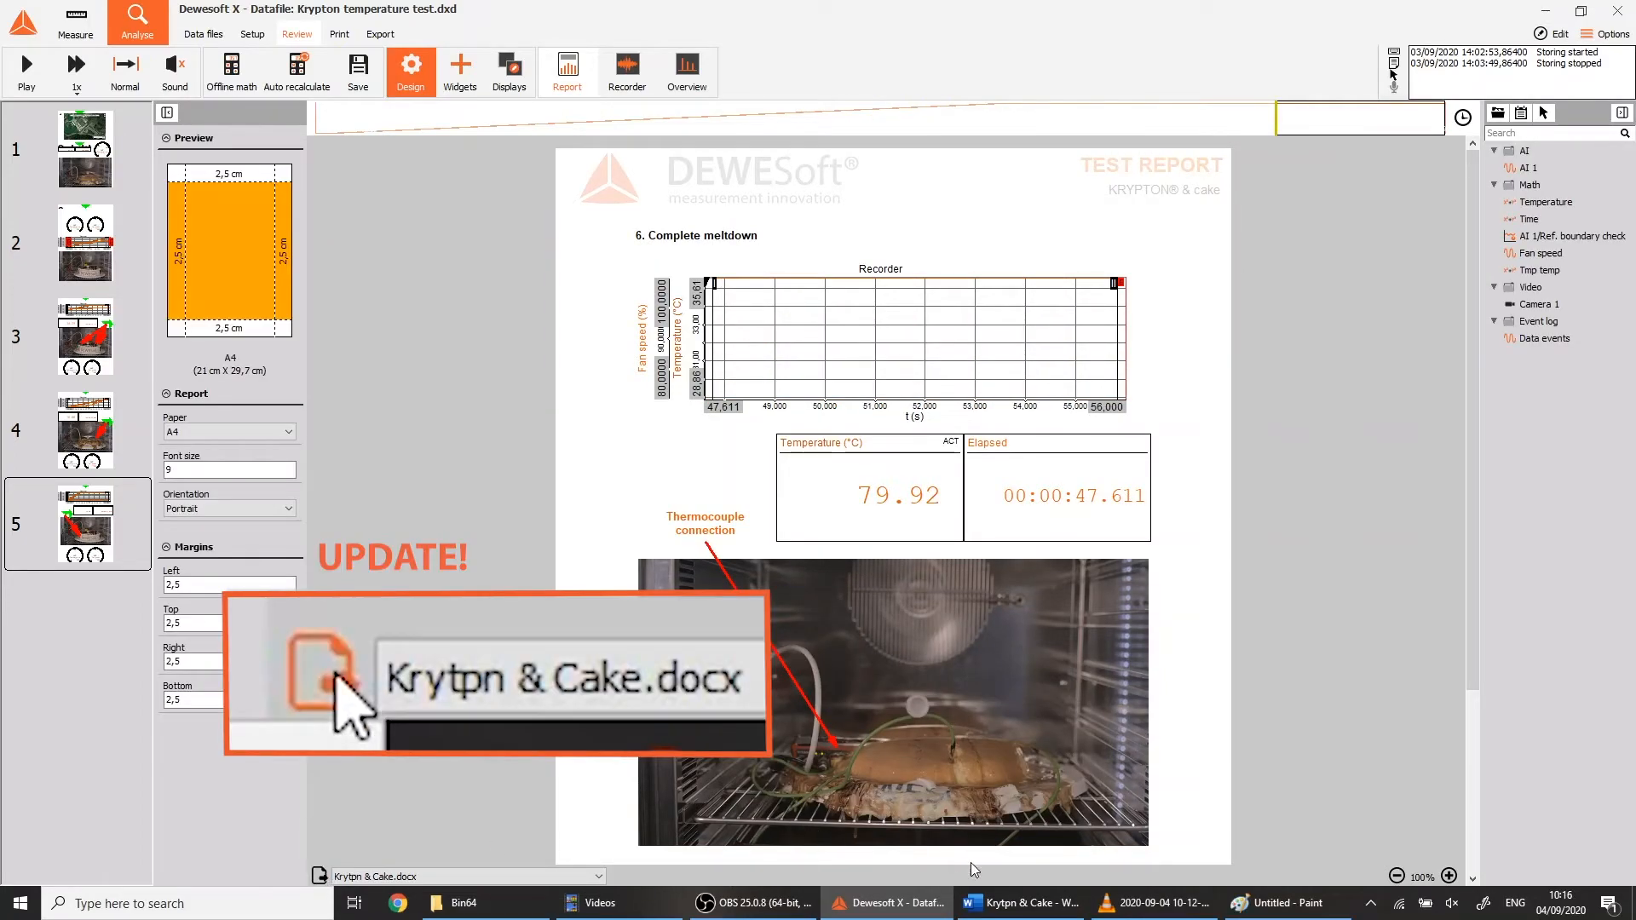
Update the linked Krytpn & Cake.docx so its widgets and meltdown image reflect current data
{"action": "left_click", "coordinate": [1017, 903]}
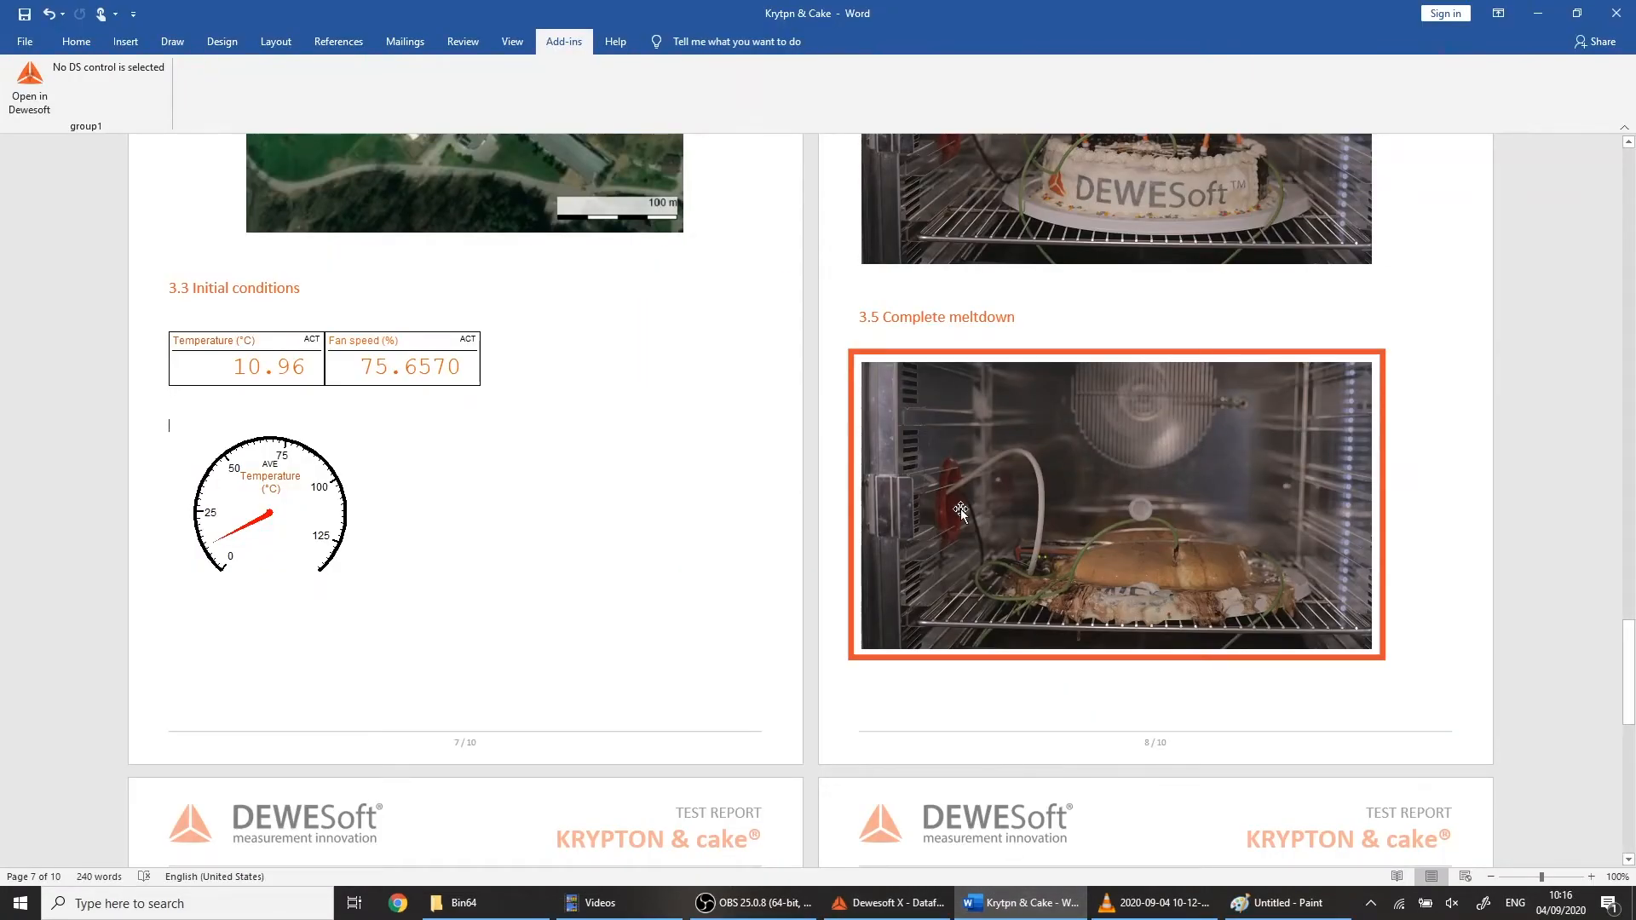